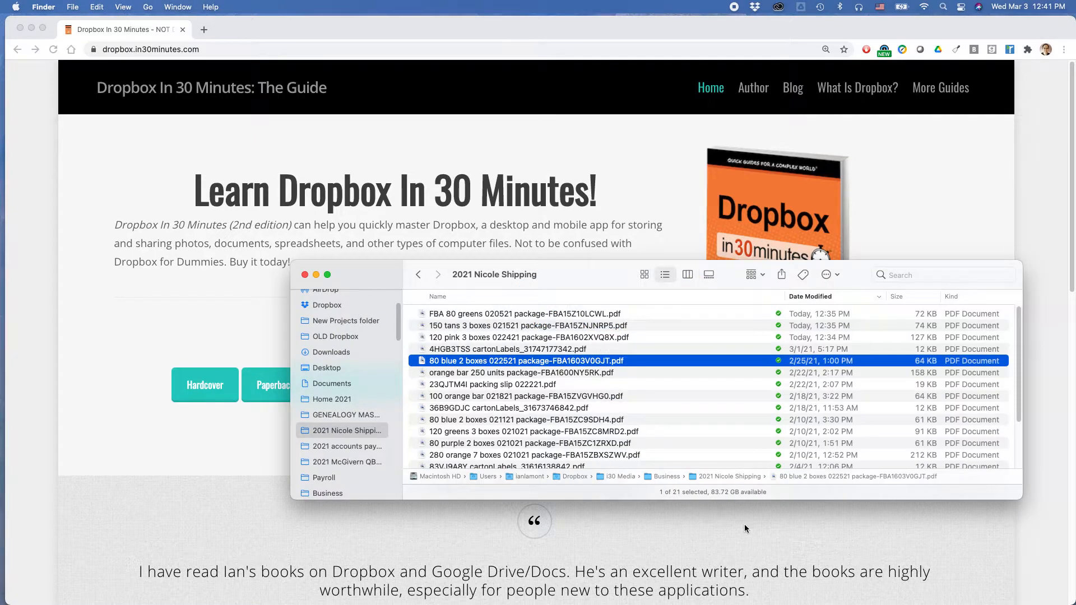
mouse_move(759, 399)
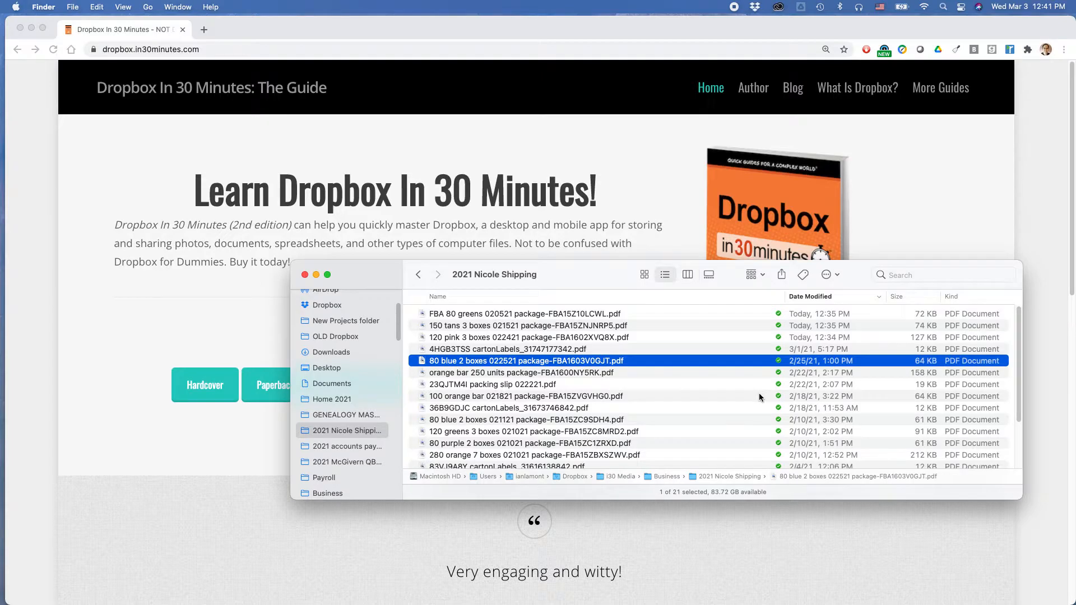
mouse_move(617, 436)
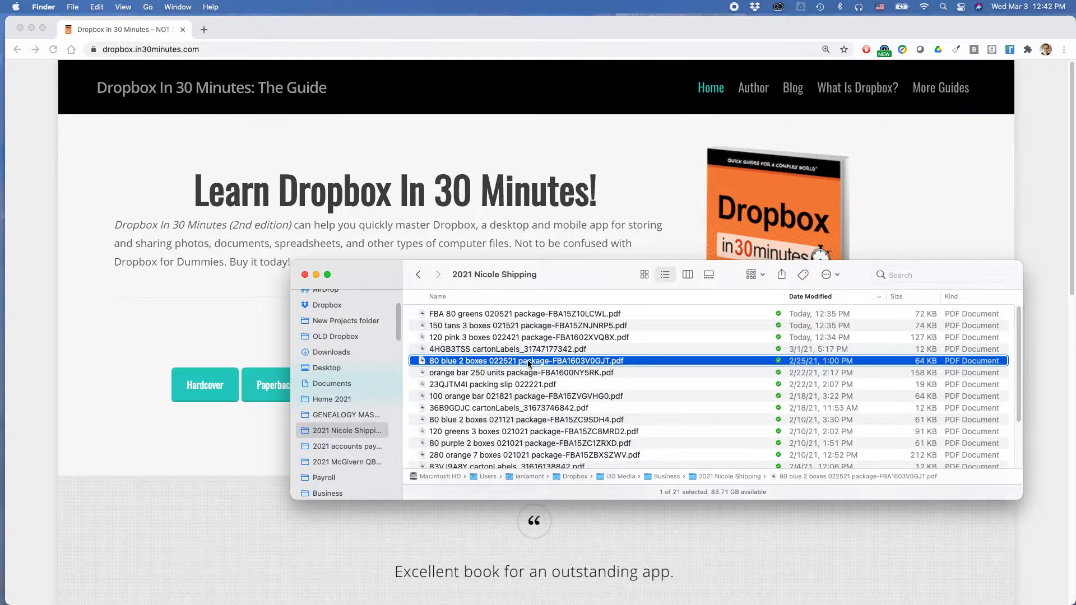
- Copy the Dropbox link for the 80 blue 2 boxes 022521 PDF via Quick Actions
right_click(507, 360)
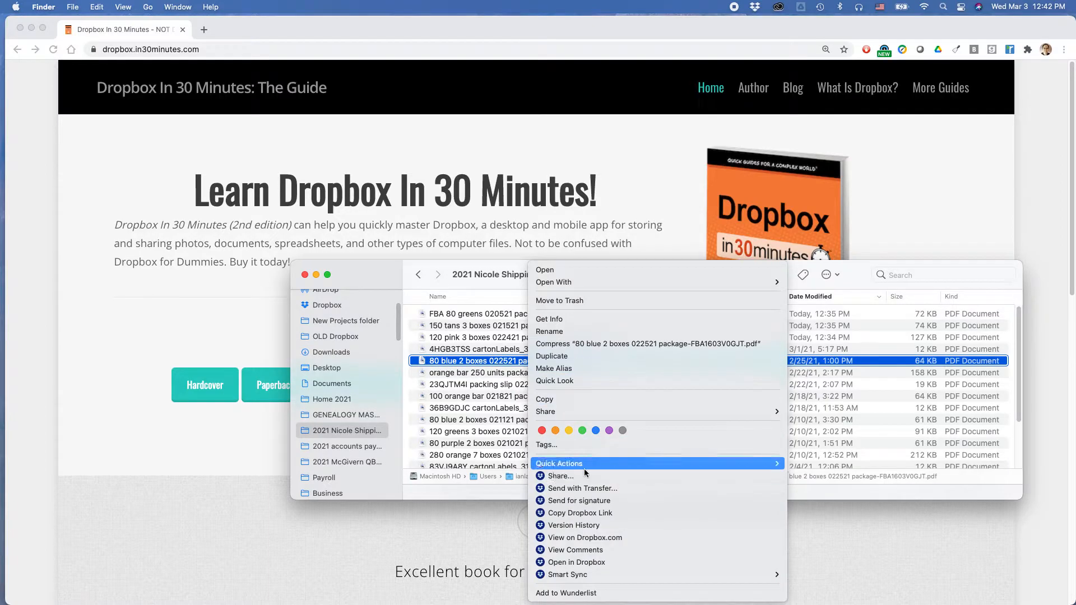
mouse_move(577, 562)
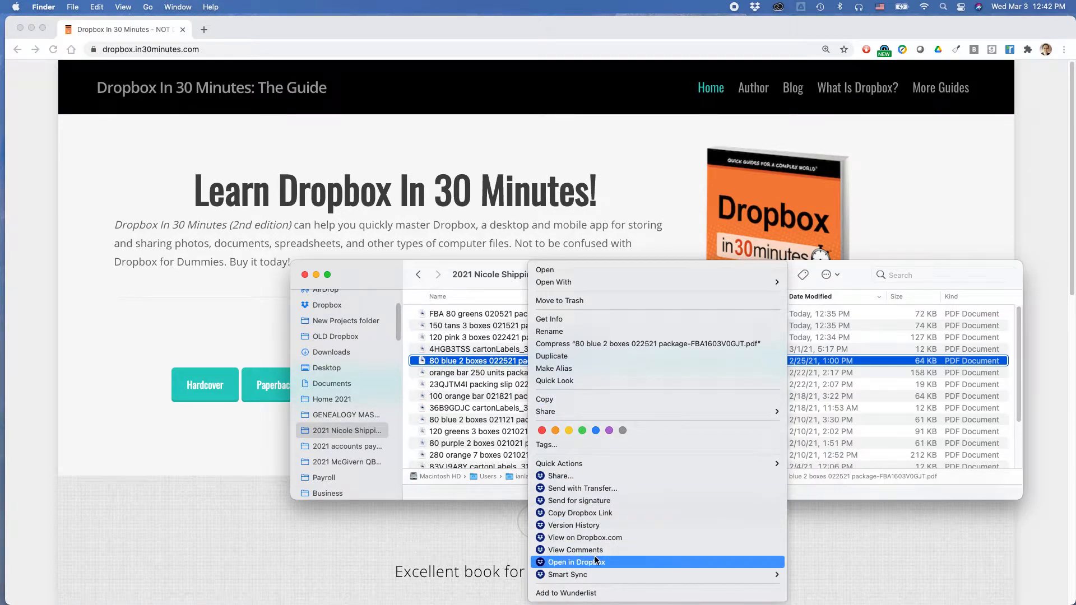
mouse_move(580, 513)
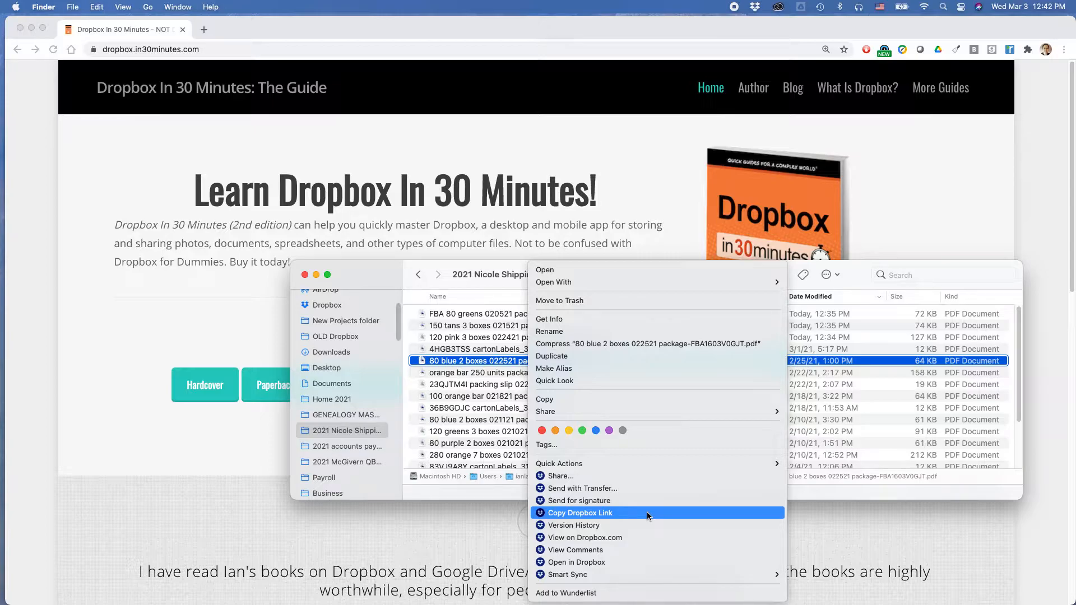
left_click(578, 513)
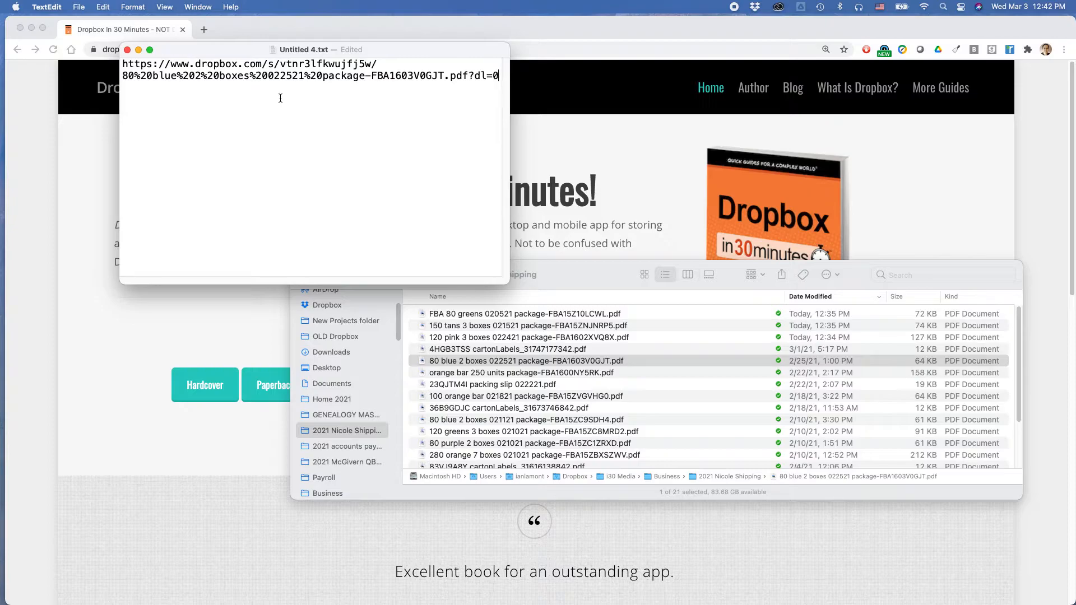
mouse_move(642, 151)
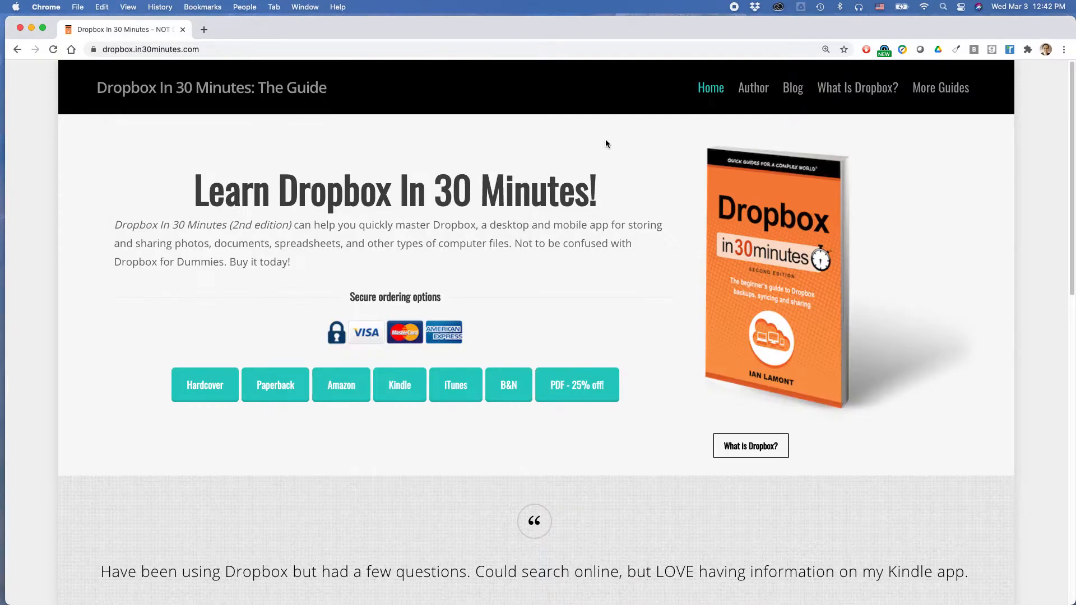
mouse_move(602, 150)
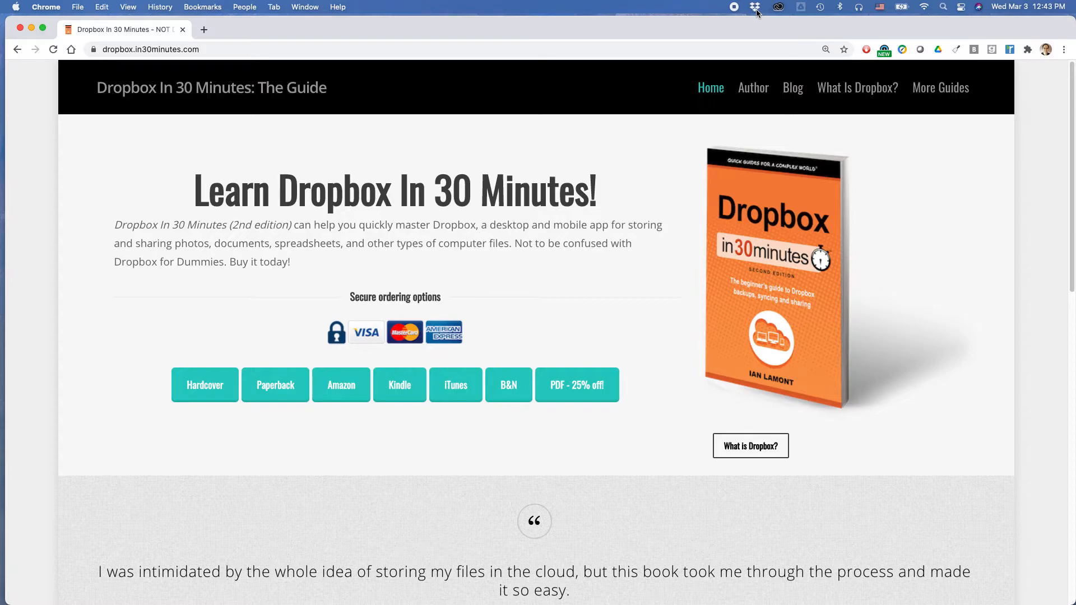
mouse_move(754, 6)
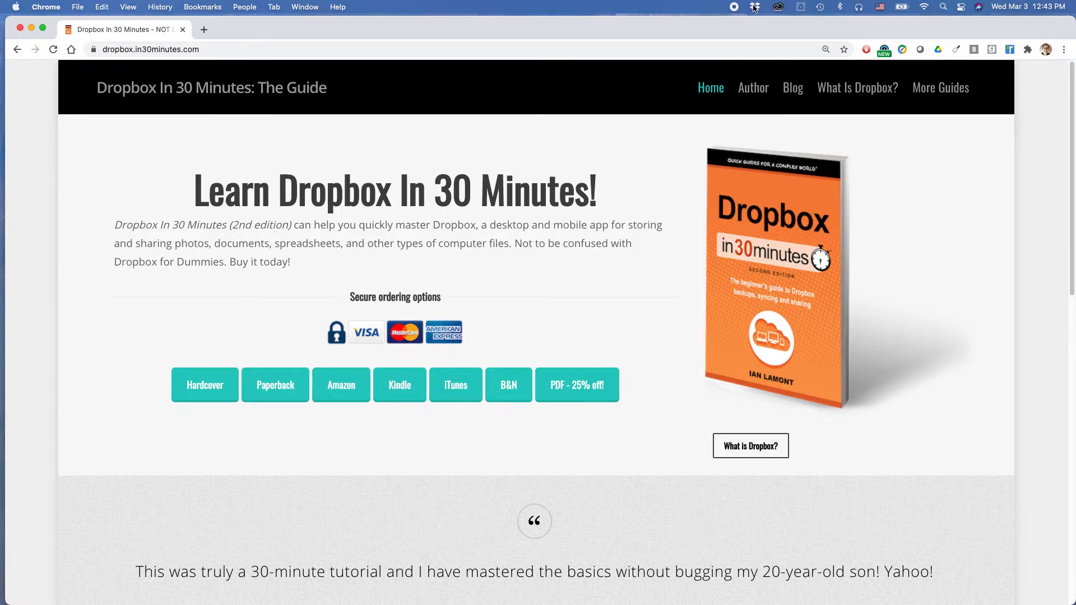
- Search 'shipping label' from the menu bar app and copy 25GDZ33G shipping label.pdf's link
left_click(754, 6)
type("shipping label")
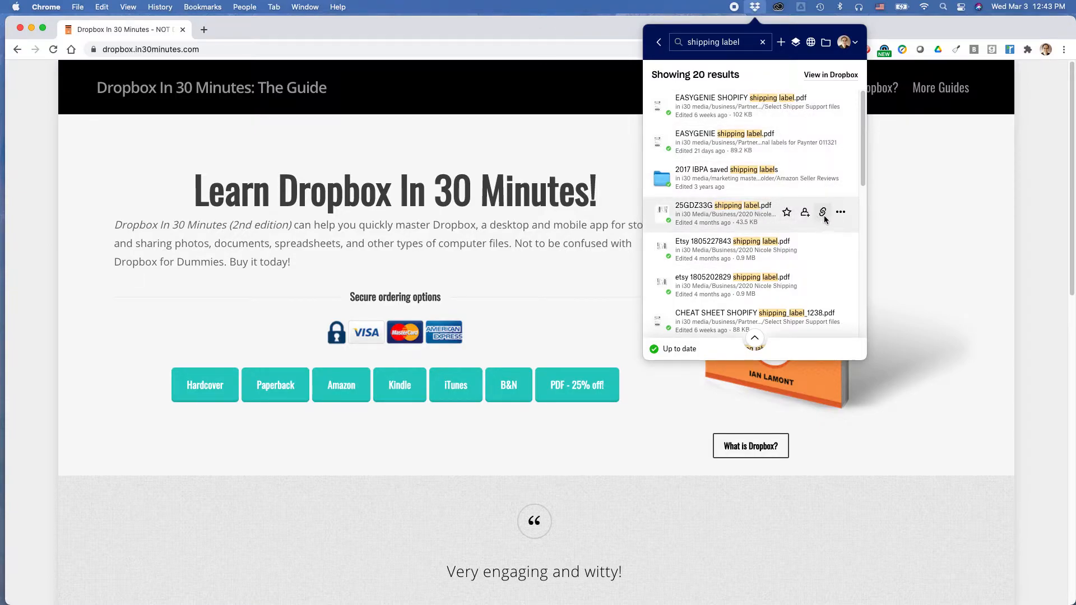
mouse_move(822, 211)
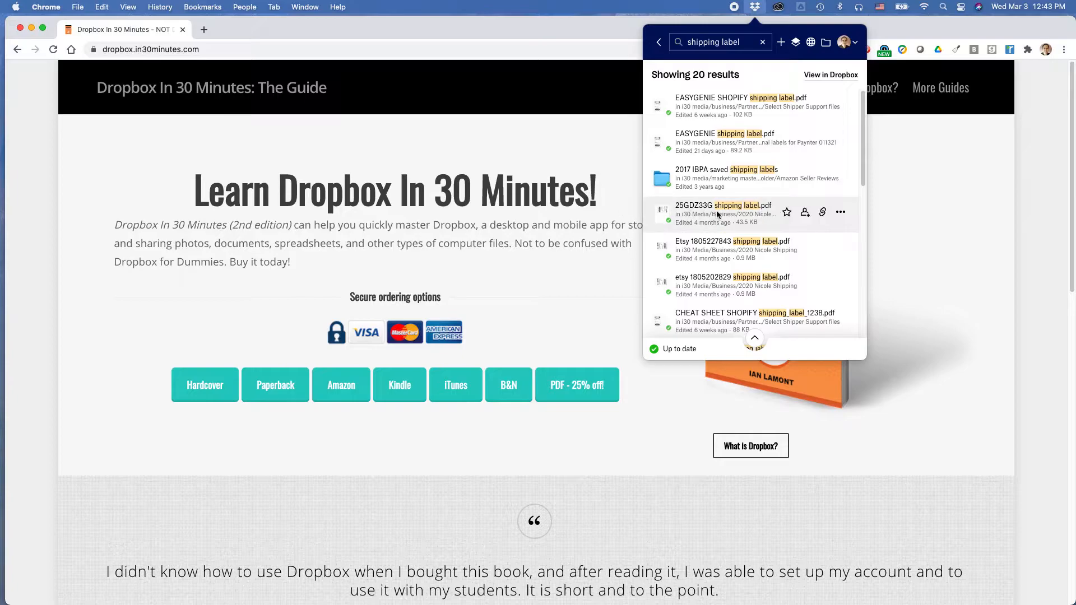
mouse_move(823, 212)
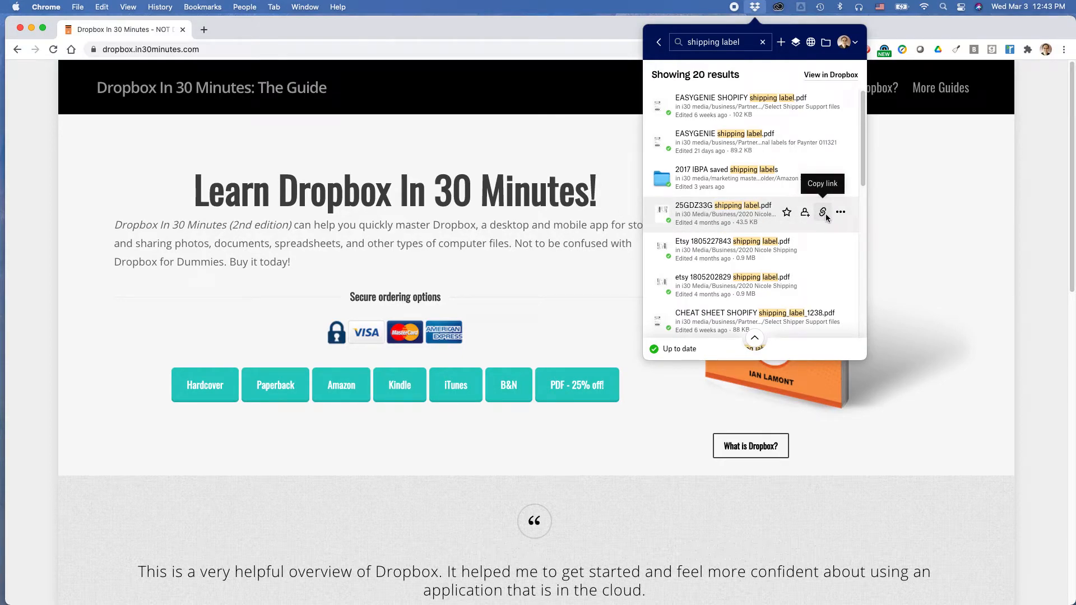
left_click(822, 211)
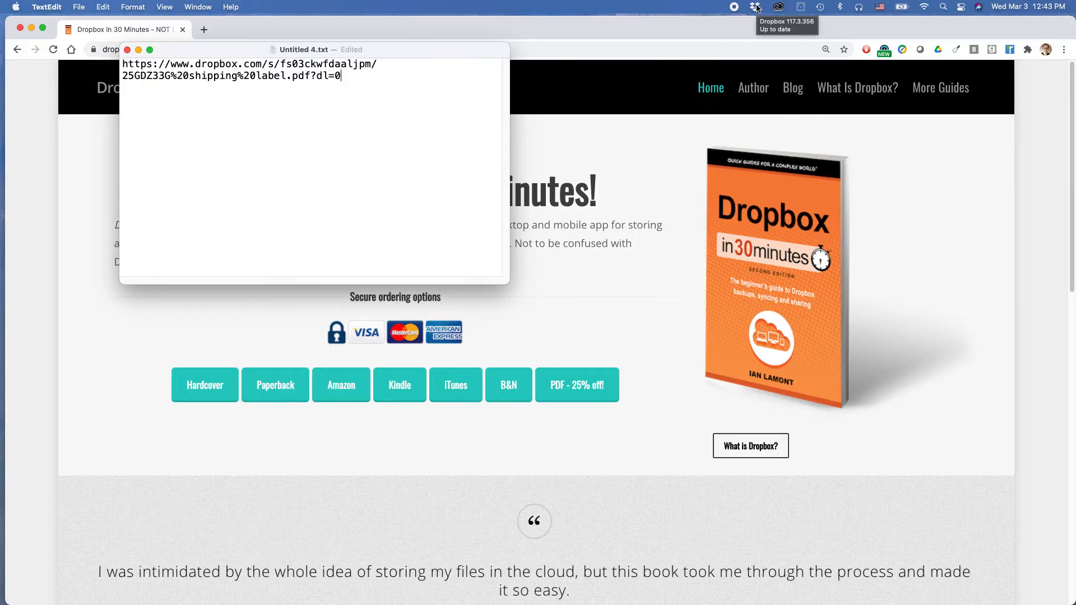
mouse_move(755, 7)
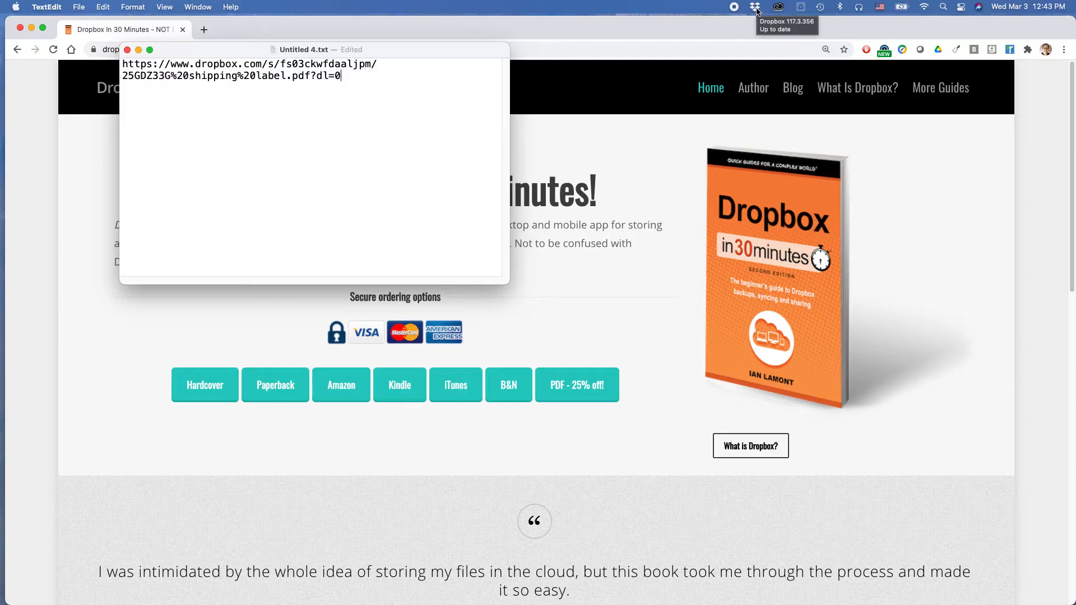
mouse_move(945, 604)
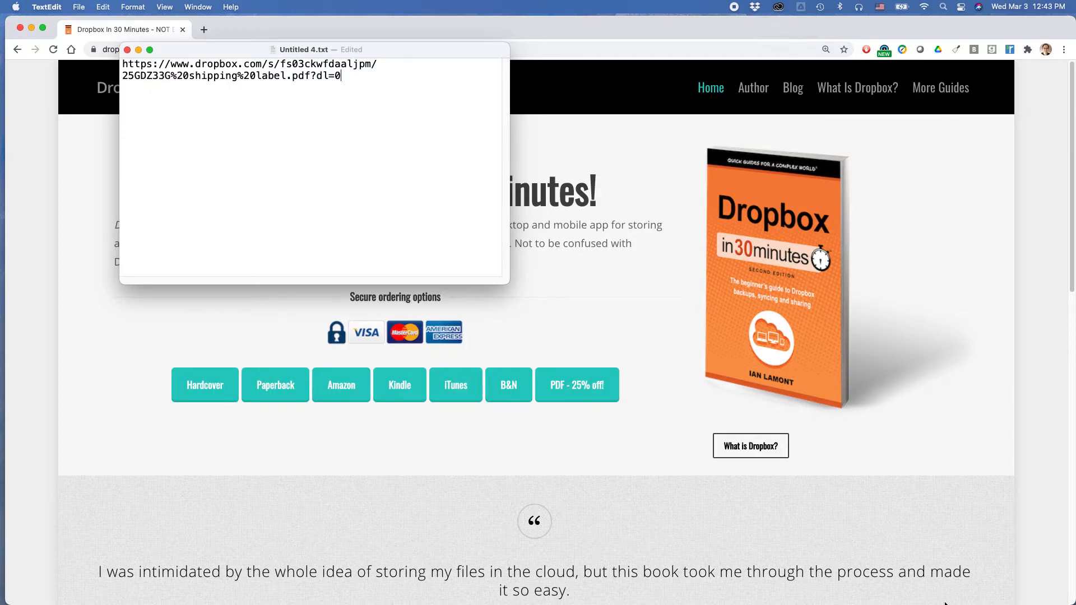
- Click the Dropbox menu bar icon while the shipping label link is cleared from the note
left_click(755, 7)
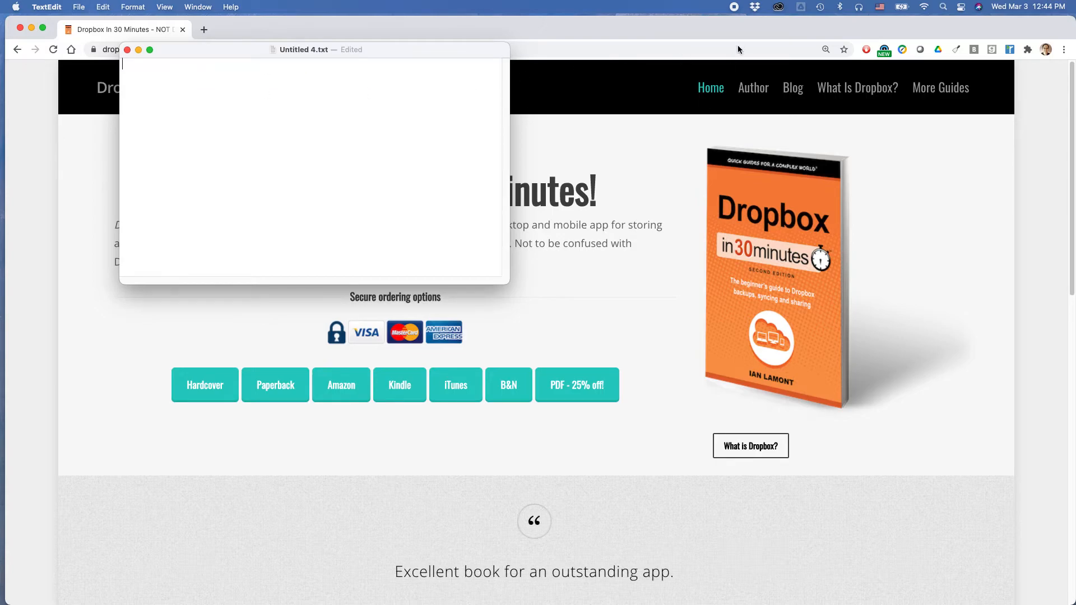
mouse_move(755, 7)
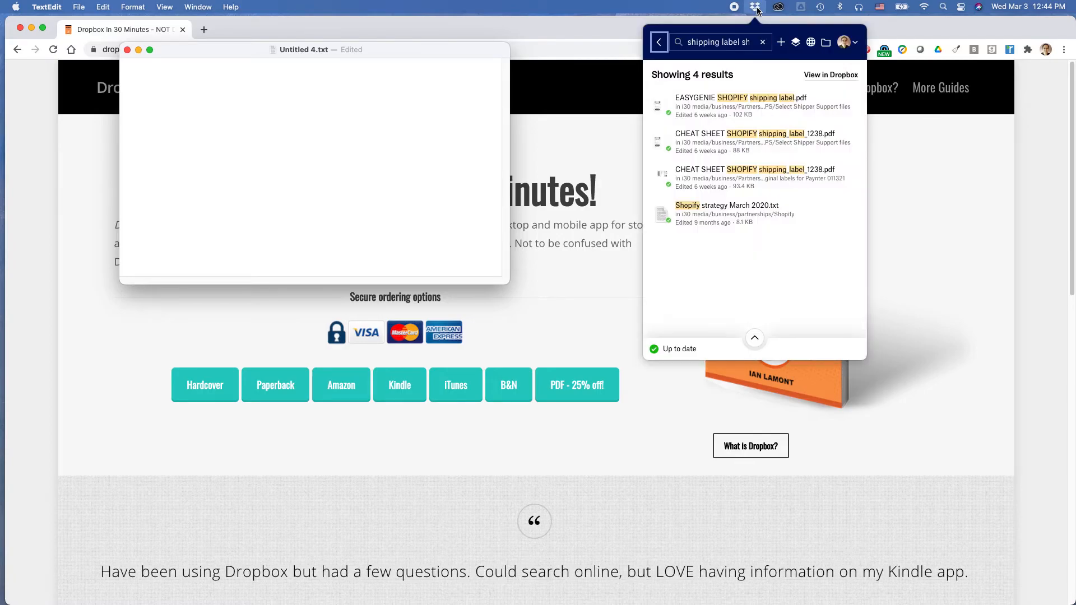
mouse_move(755, 6)
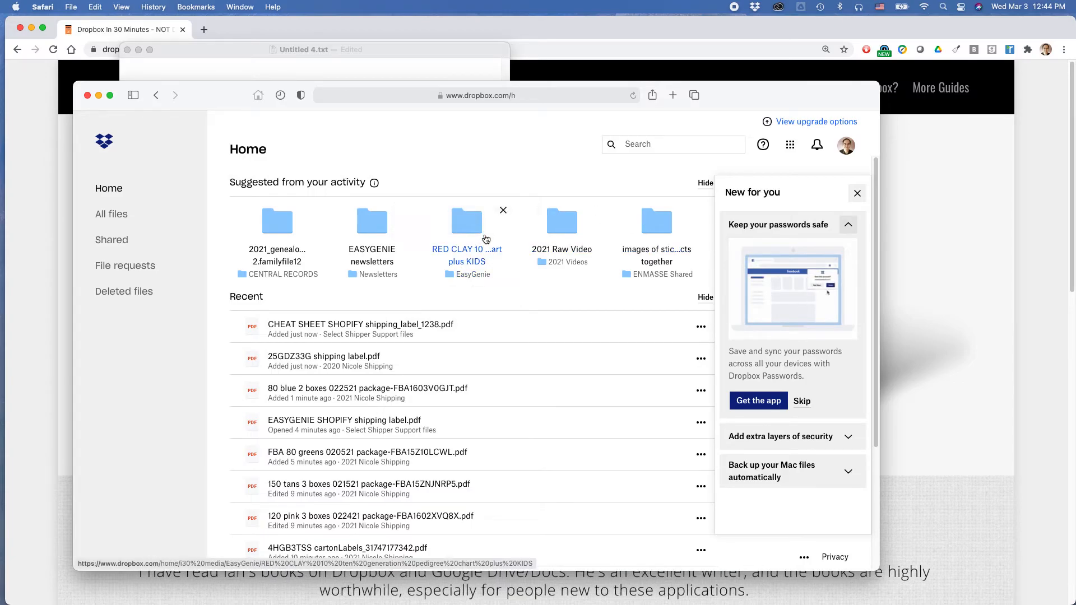
mouse_move(485, 336)
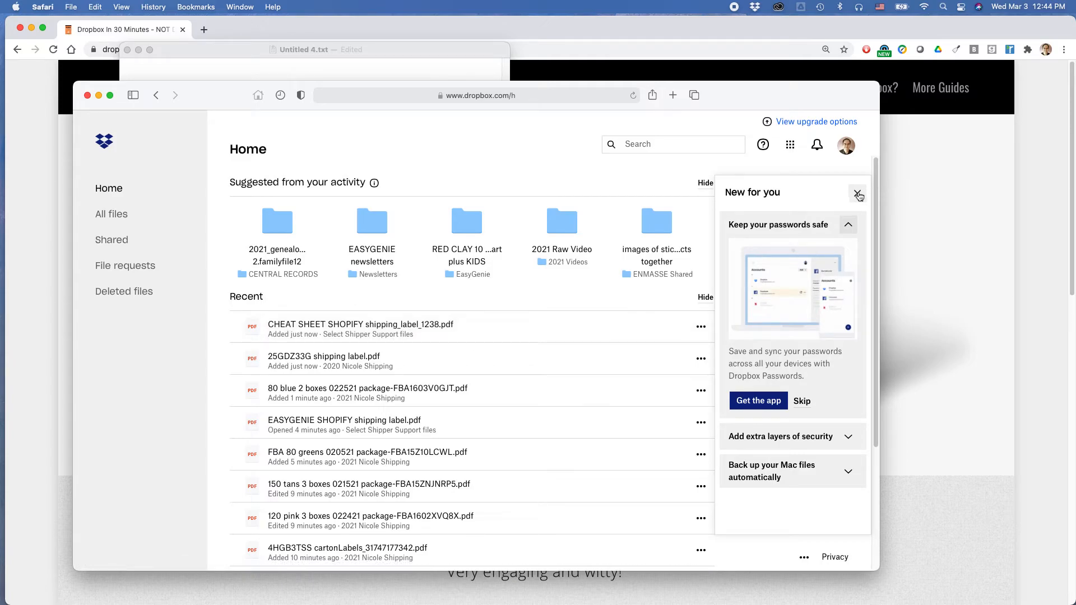
- Search dropbox.com for 'shipping label amazon'
left_click(659, 144)
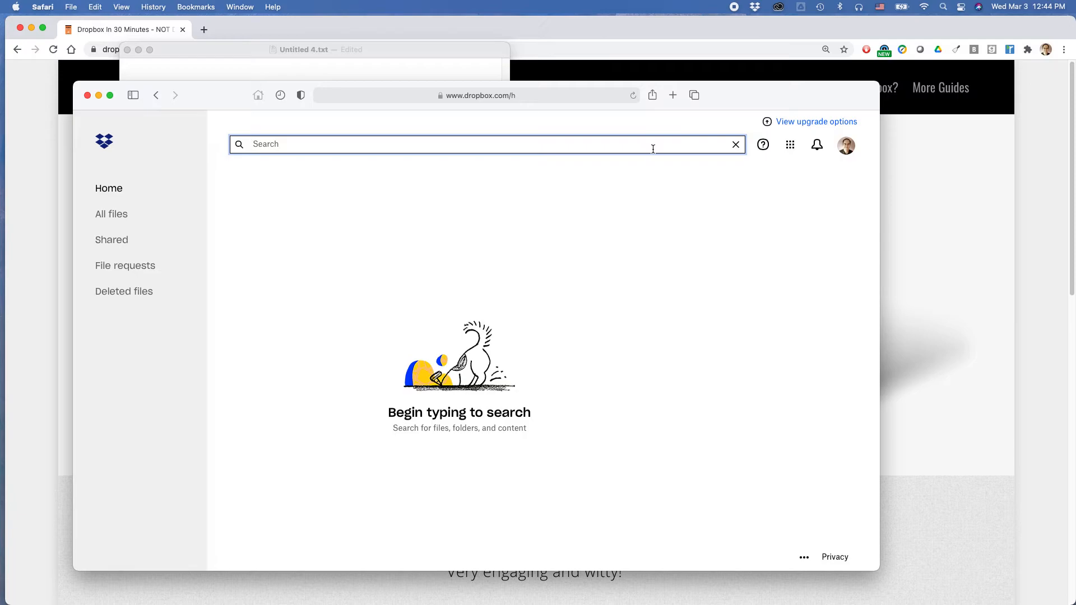
type("s")
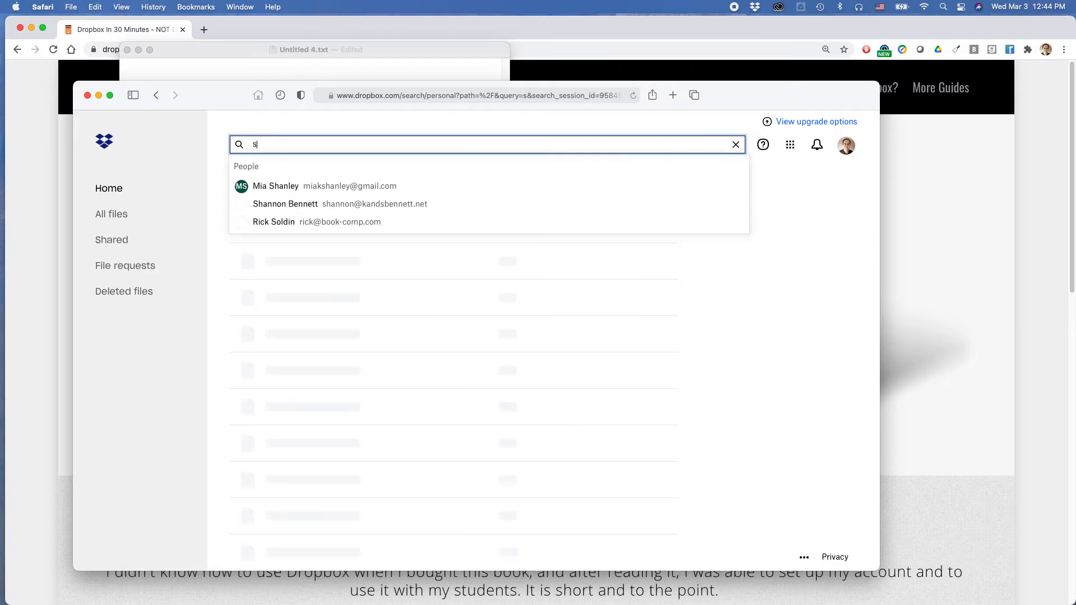
type("hipping label")
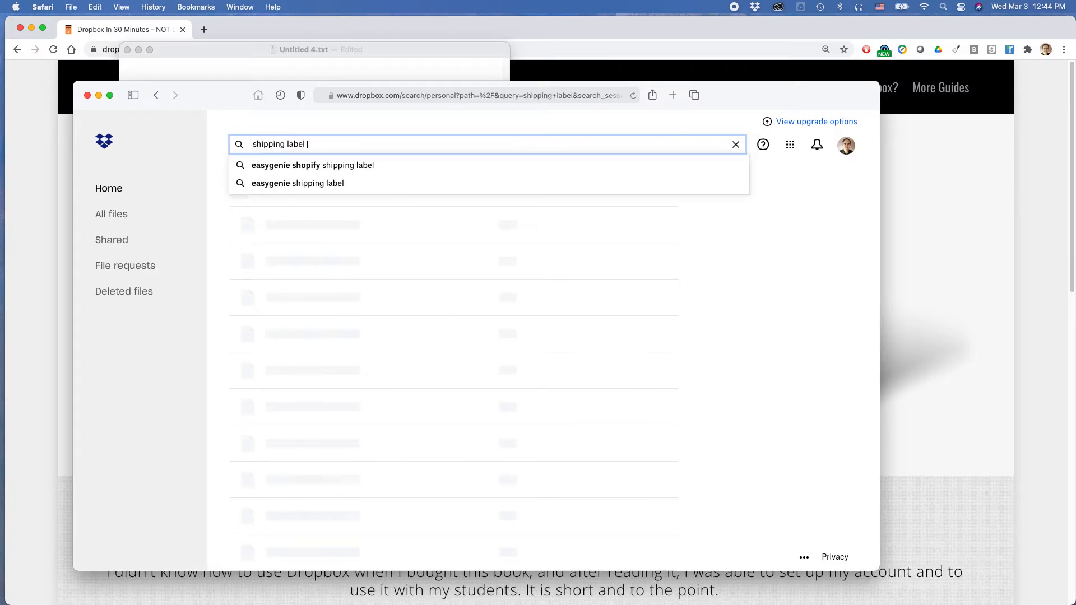
type("amazon")
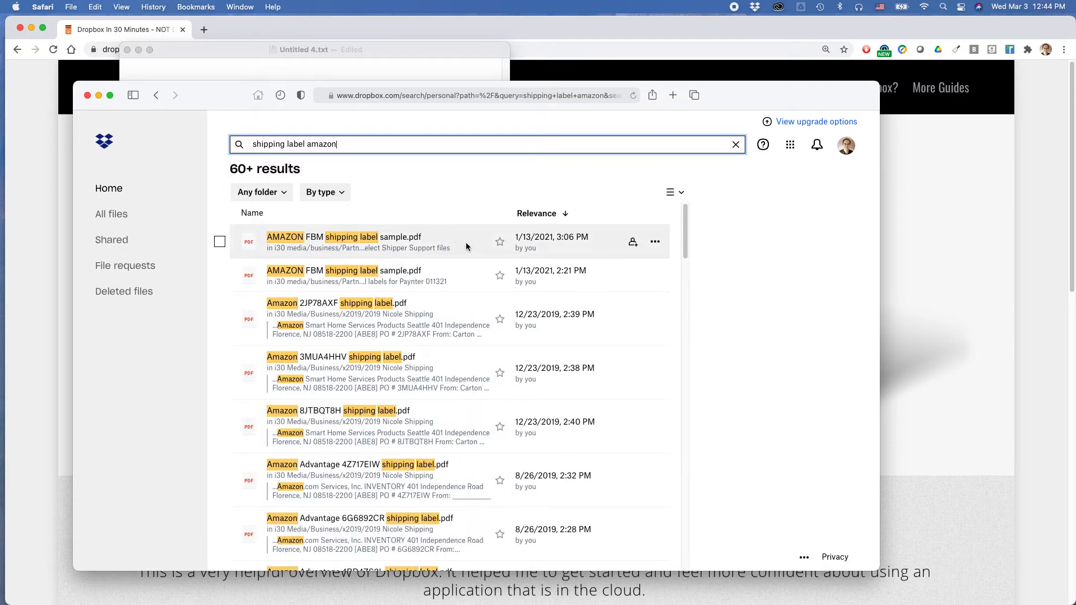
mouse_move(632, 242)
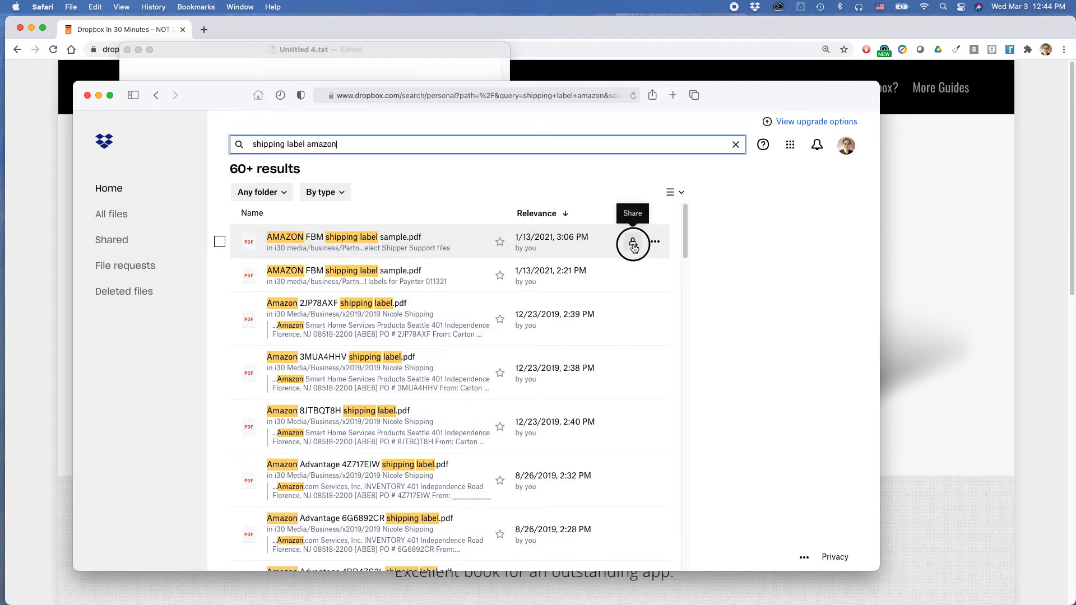
- Create and copy a view link for AMAZON FBM shipping label sample.pdf from the Share dialog
left_click(633, 242)
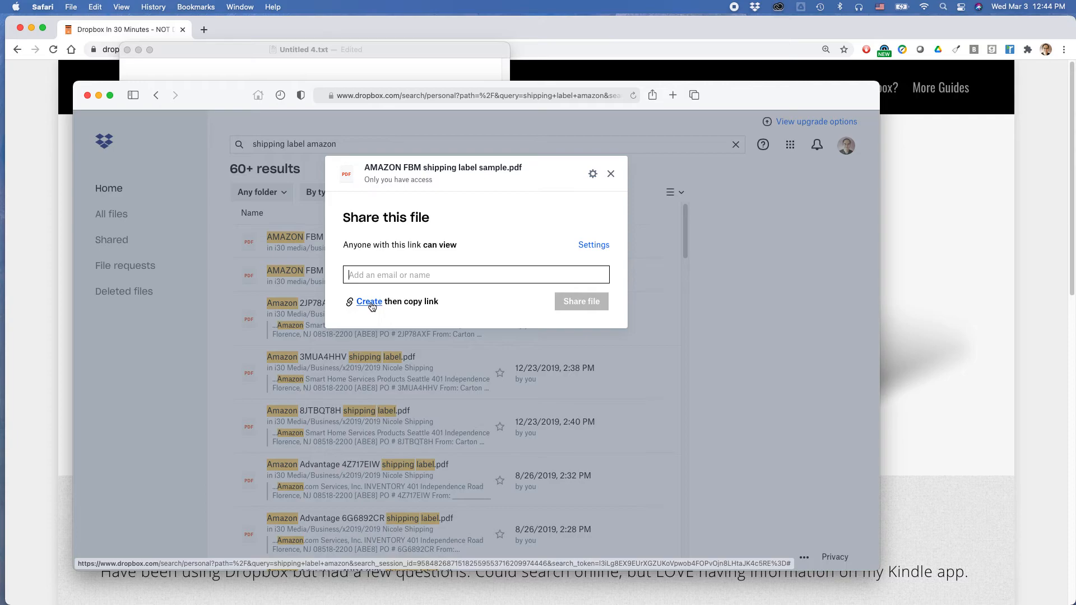
left_click(368, 301)
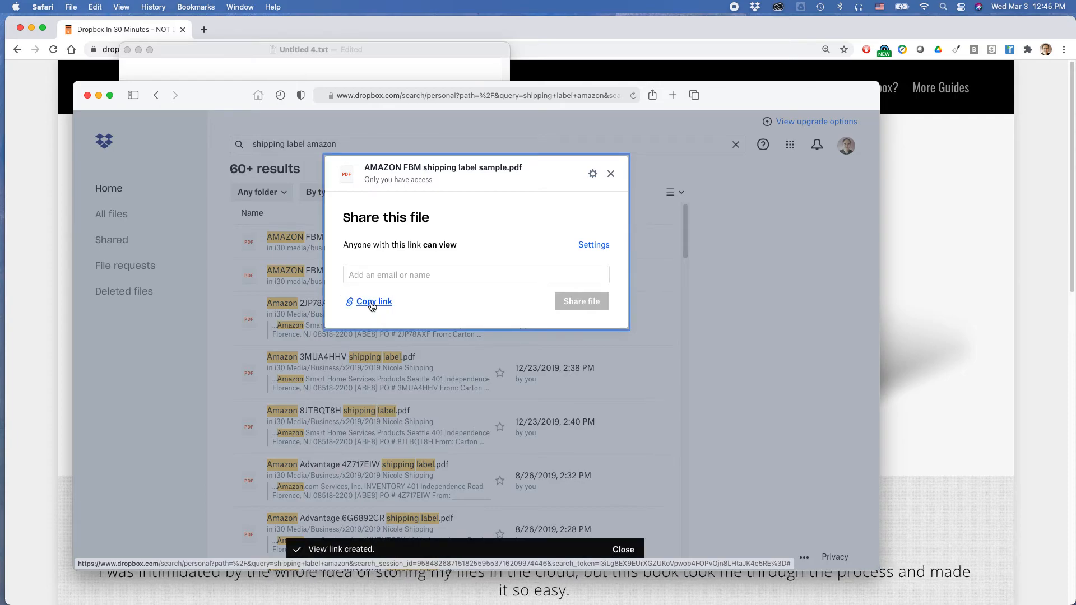
left_click(374, 302)
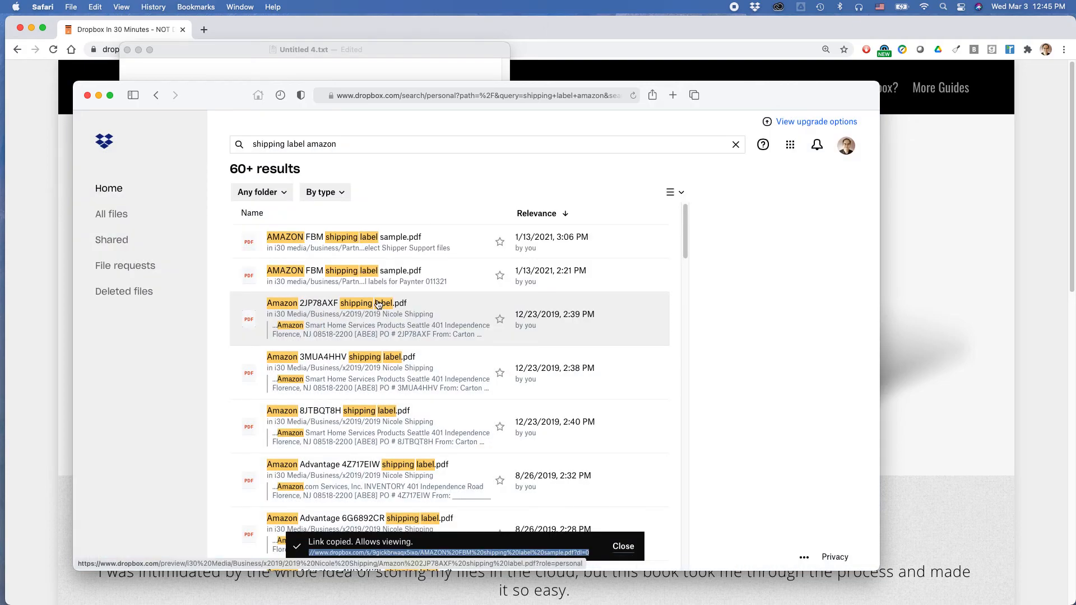